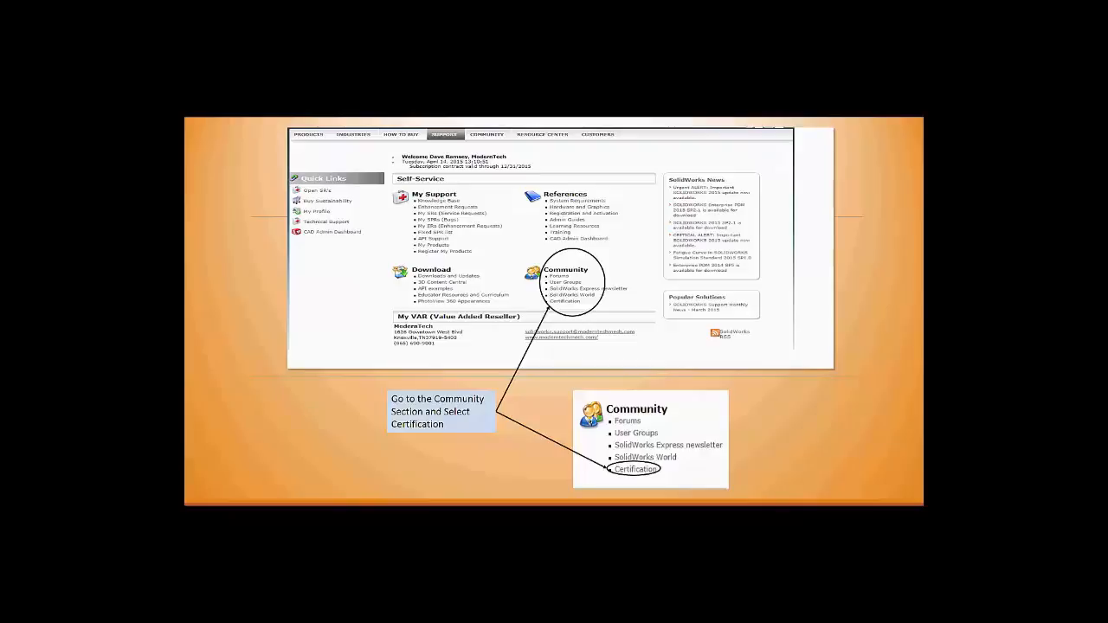
# - Go to the Certification page from the portal's Community section
pyautogui.click(633, 468)
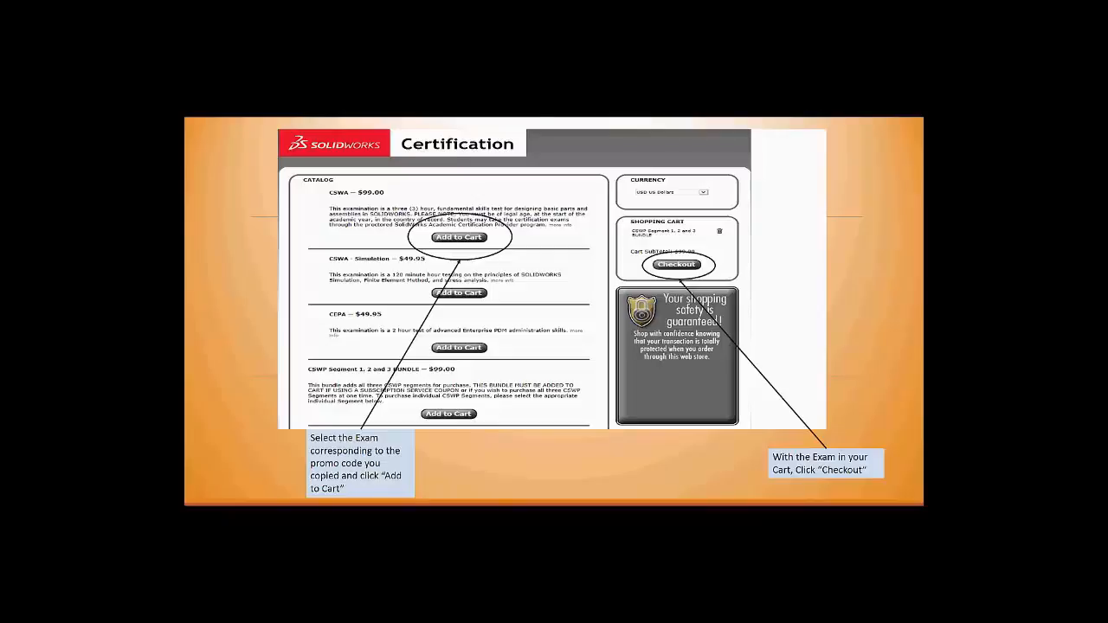
# - Add the exam matching the promo code to the cart and proceed to checkout
pyautogui.click(676, 265)
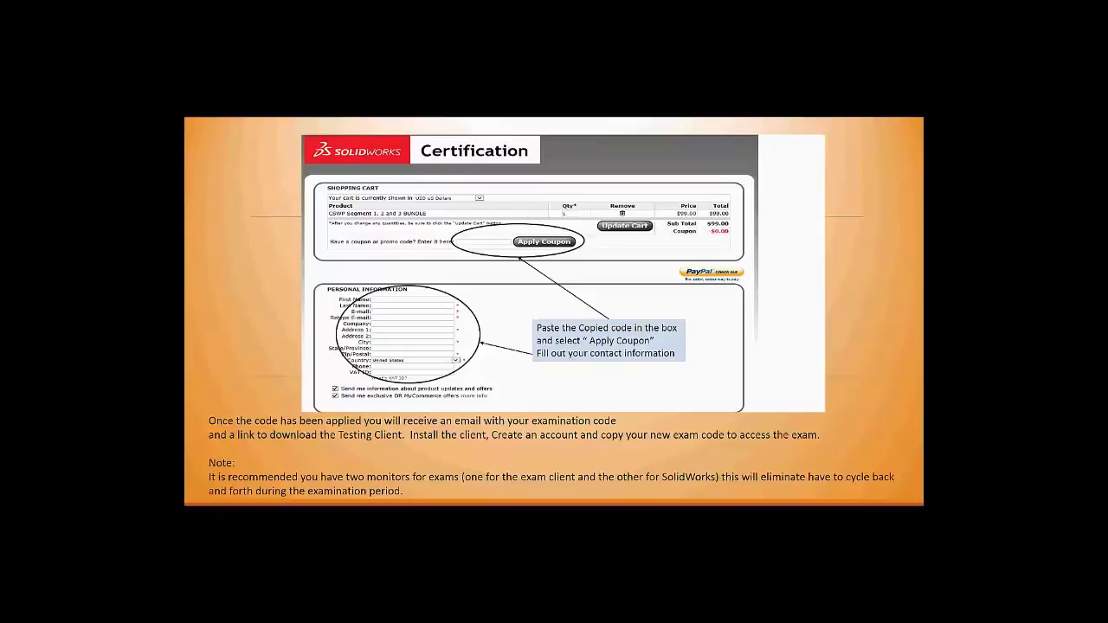